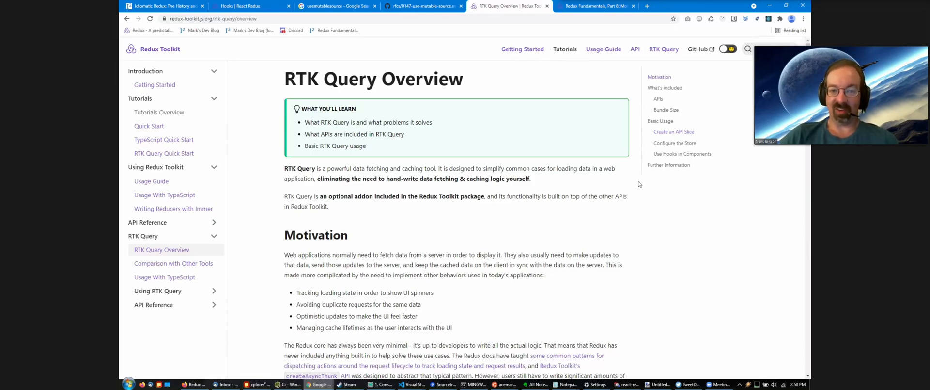
Step: Scroll the RTK Query Overview page down to the Motivation section and back up slightly
scroll(down, 3)
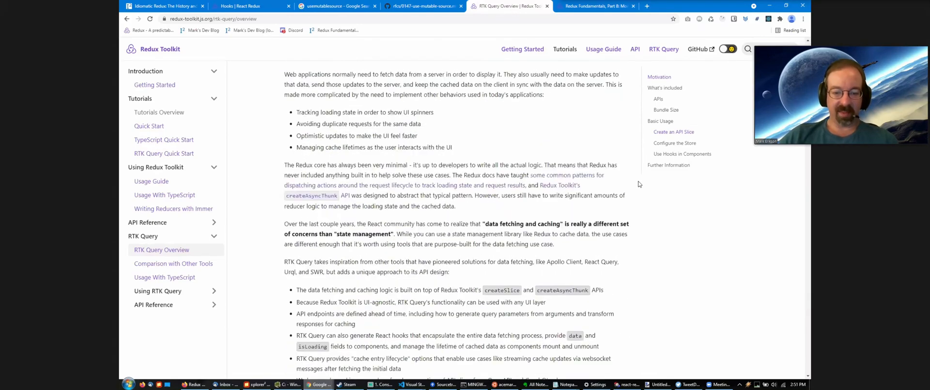
scroll(up, 3)
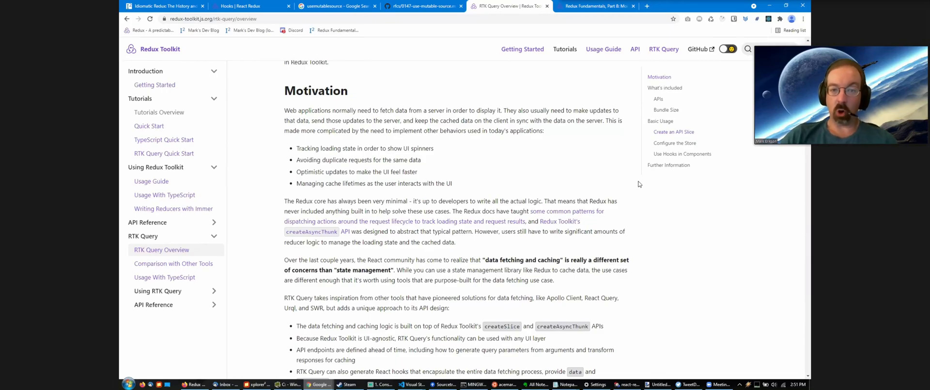
Step: Highlight the getPokemonByName endpoint's Pokemon result type and pokemon/${name} query path in the createApi example
scroll(down, 3)
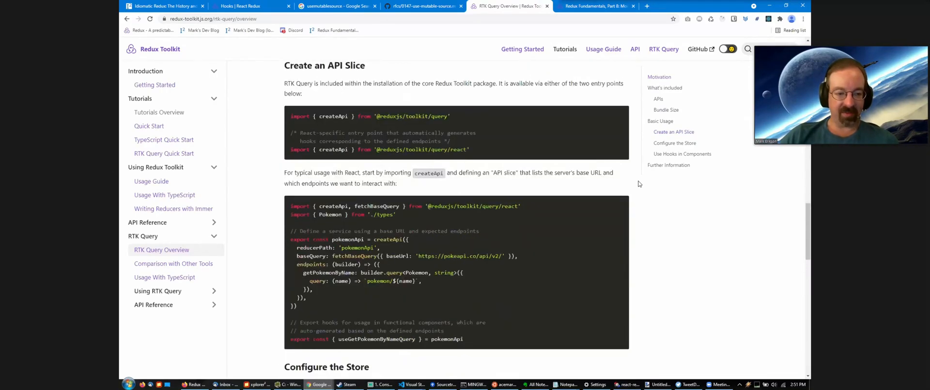
mouse_move(569, 264)
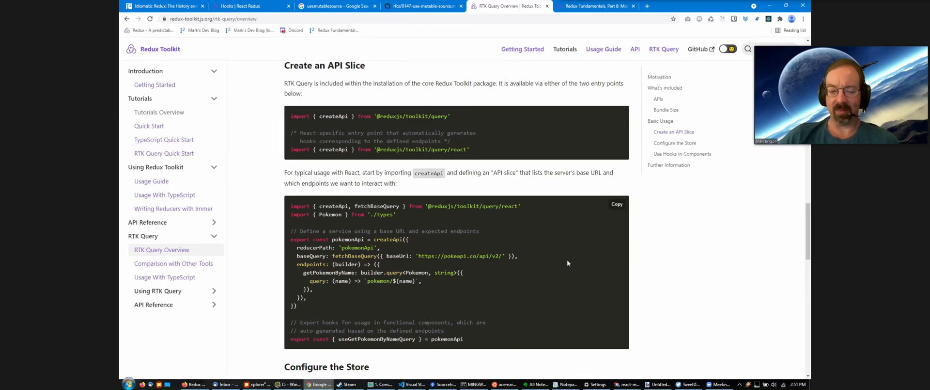
double_click(388, 239)
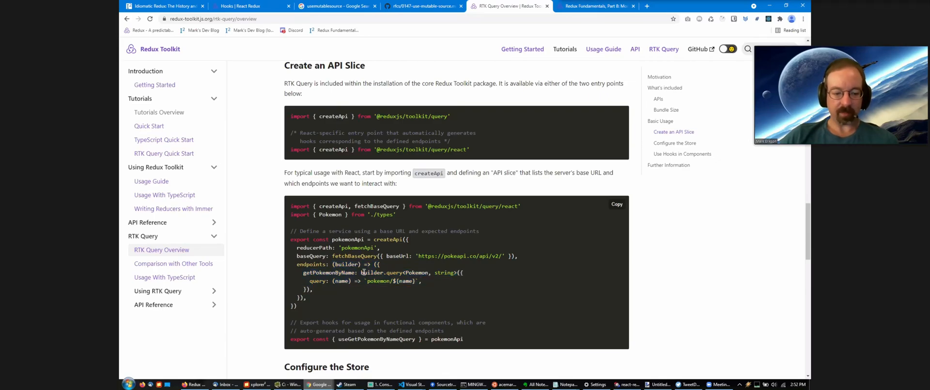
double_click(380, 272)
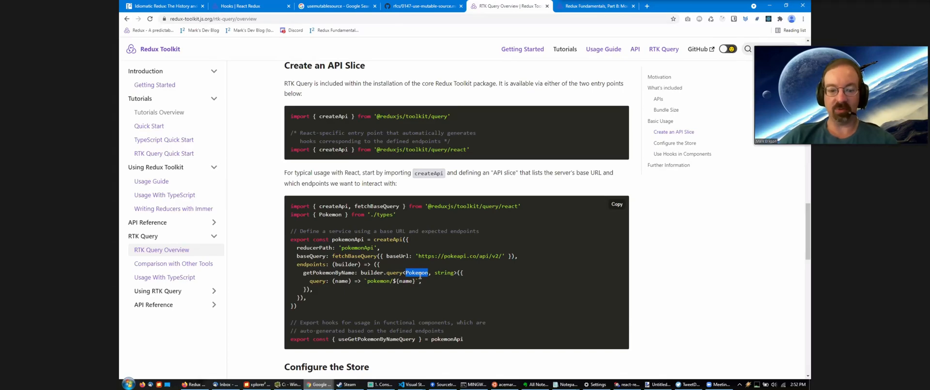
double_click(444, 273)
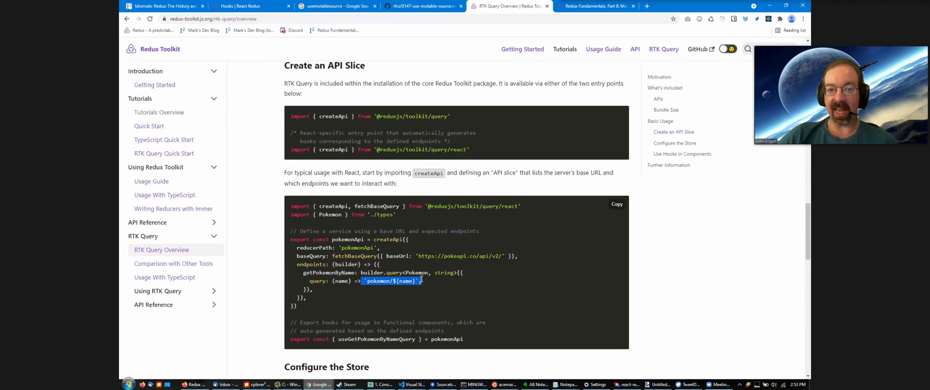
Step: Scroll past the useGetPokemonByNameQuery export down to the Configure the Store section
scroll(down, 3)
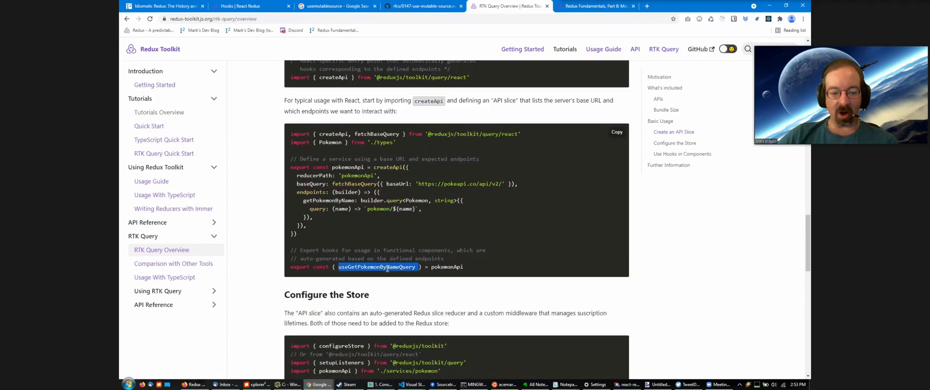
mouse_move(494, 268)
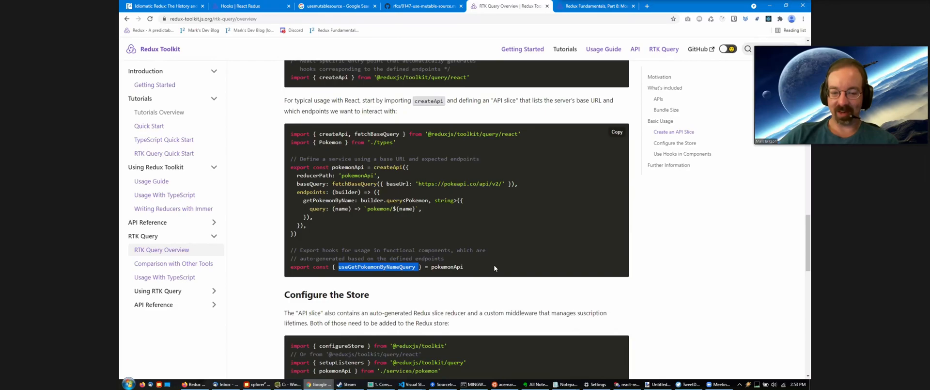
scroll(down, 3)
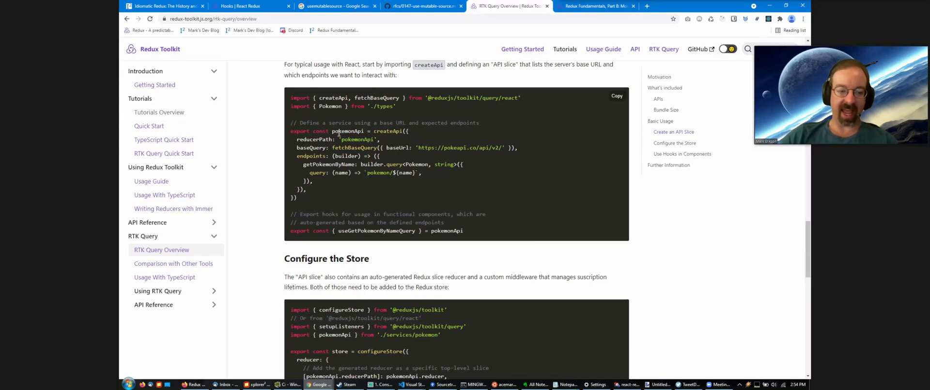
Step: Highlight the createApi call that defines the pokemonApi slice
double_click(389, 131)
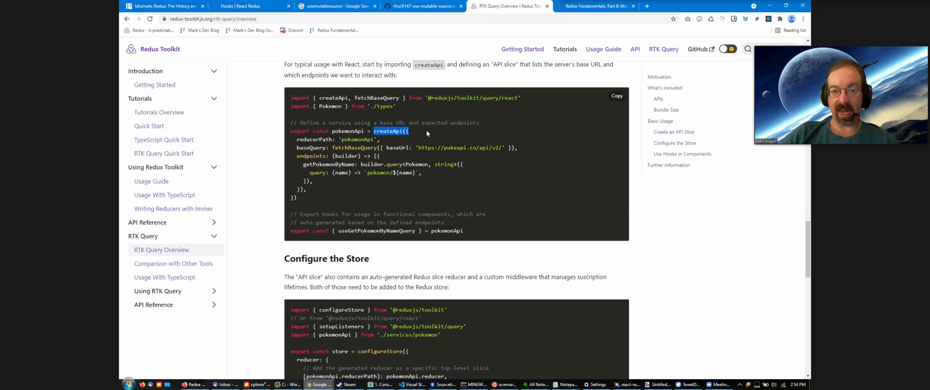
mouse_move(314, 171)
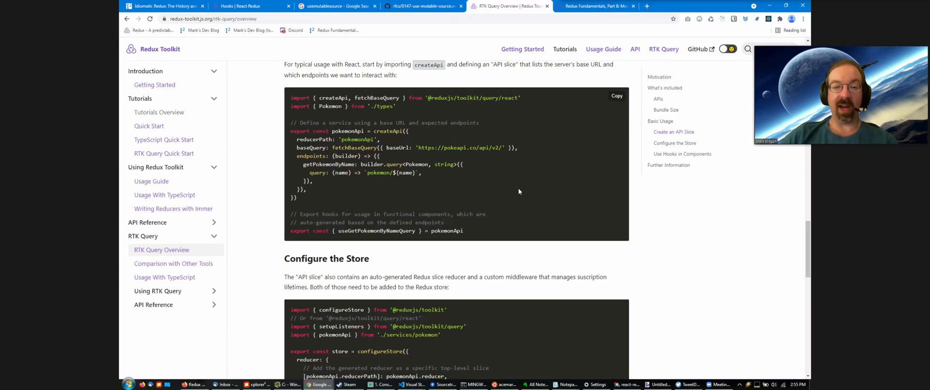
mouse_move(308, 176)
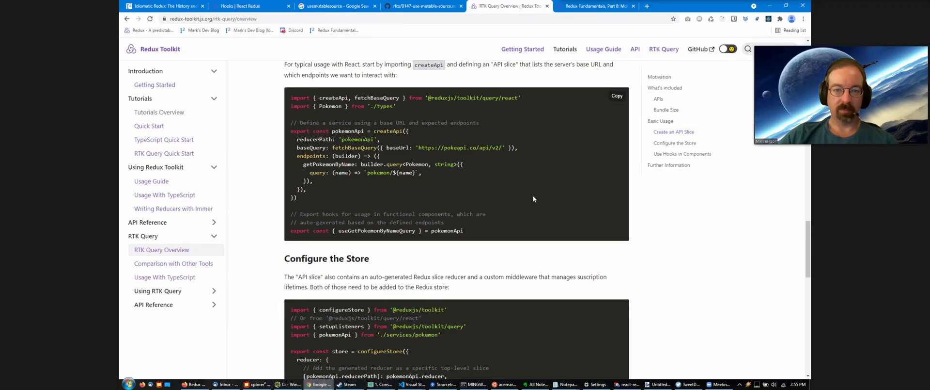
mouse_move(538, 190)
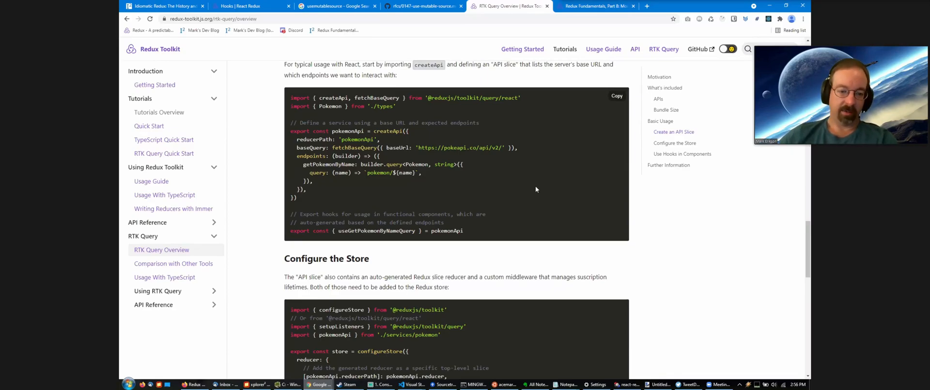
mouse_move(550, 195)
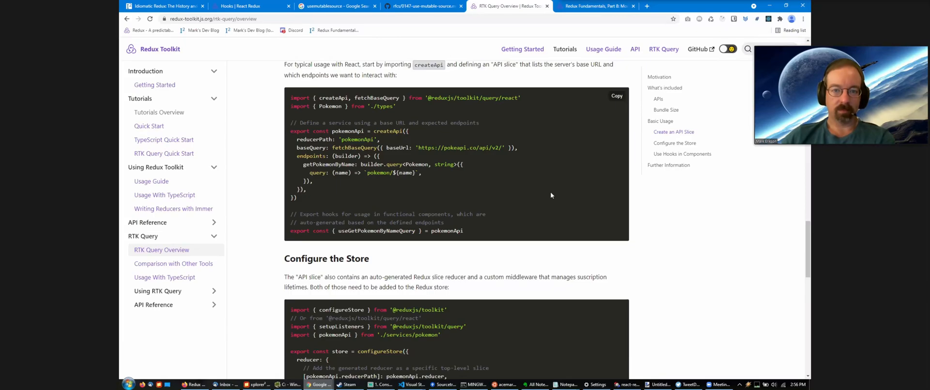
Step: Scroll through the Configure the Store example down to Use Hooks in Components
scroll(down, 3)
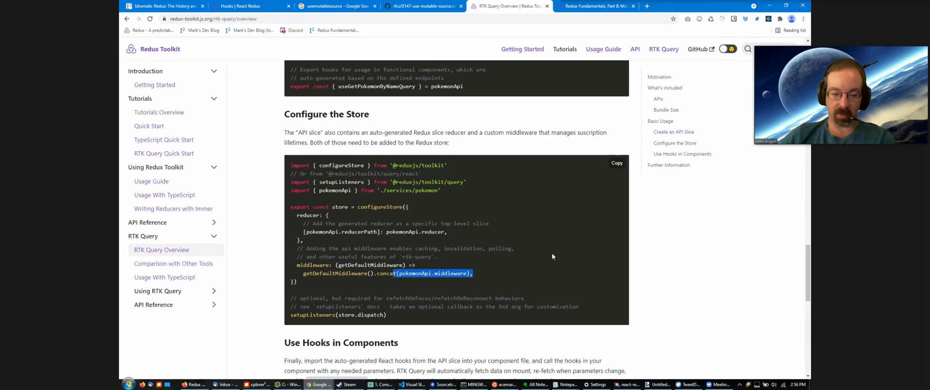
scroll(down, 3)
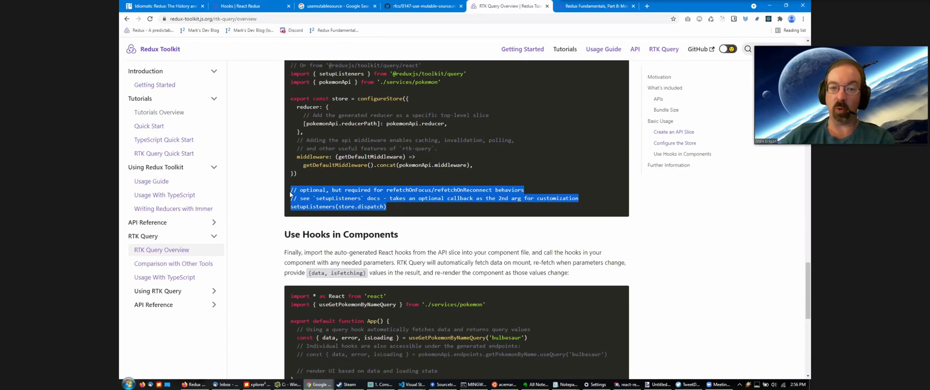
mouse_move(600, 220)
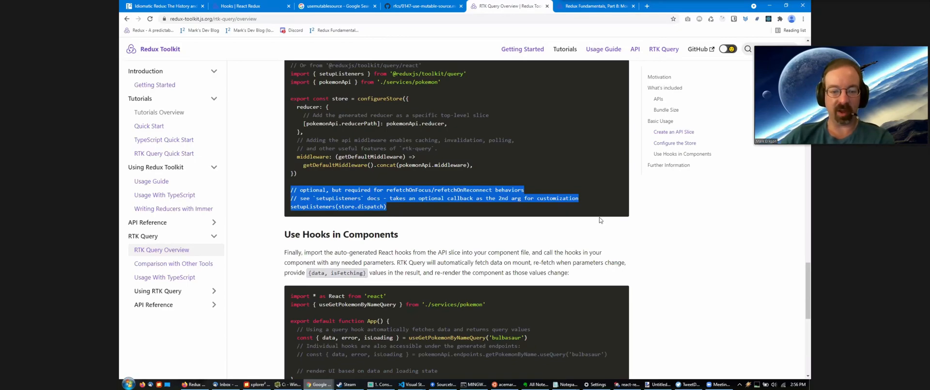
scroll(down, 3)
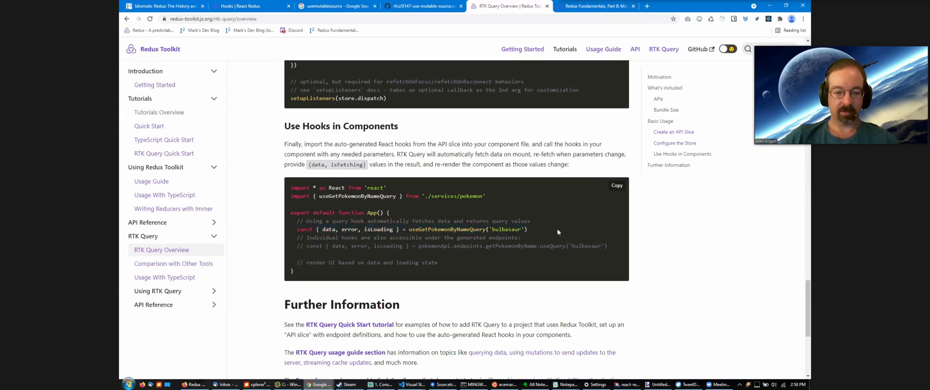
Step: Expand Using RTK Query in the sidebar to list its guide pages from Queries to Migrating
double_click(379, 228)
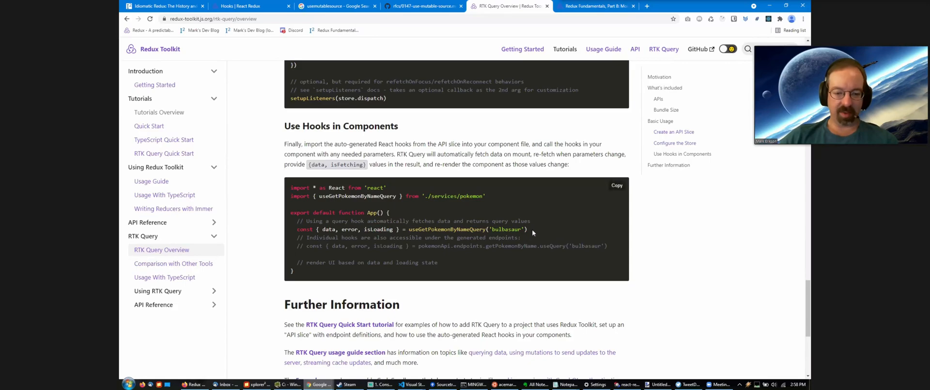
click(157, 291)
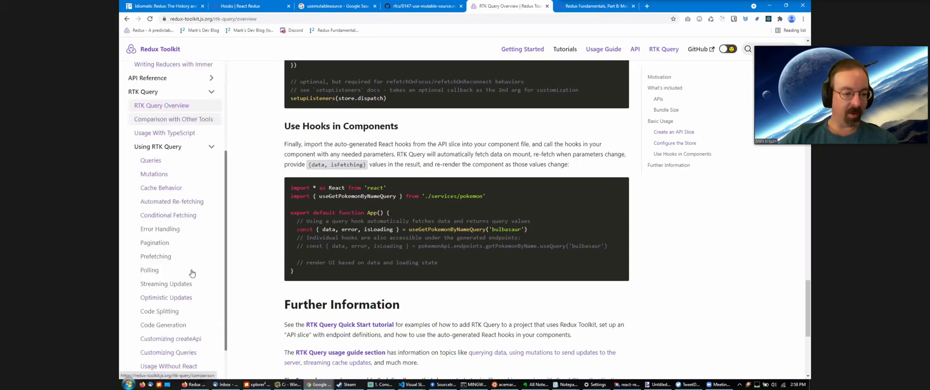
scroll(down, 3)
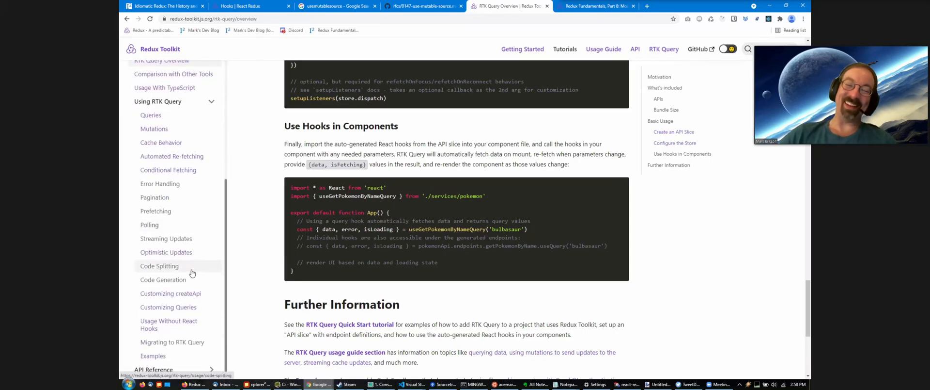
mouse_move(242, 200)
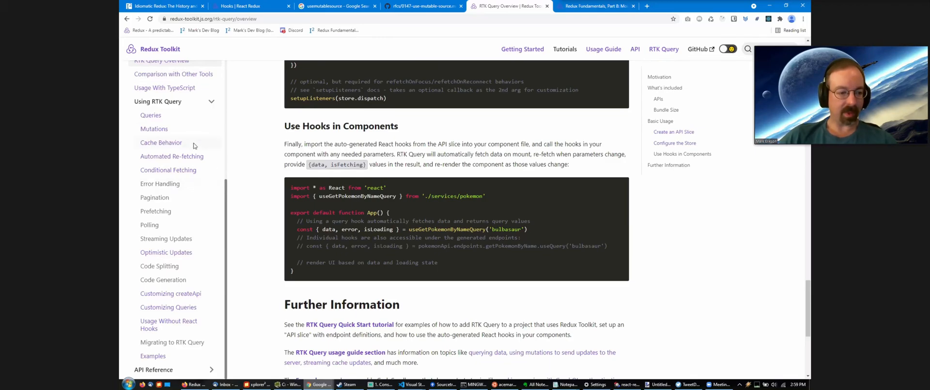
Step: On the Queries page, highlight the isLoading and isFetching return values and their descriptions
click(152, 115)
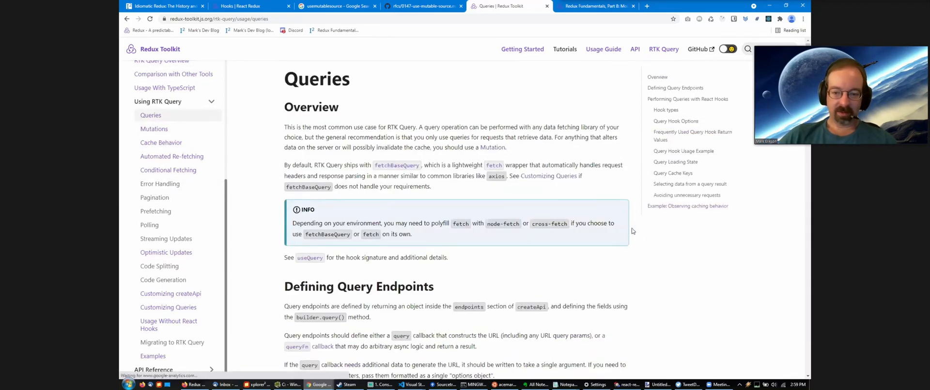
mouse_move(668, 137)
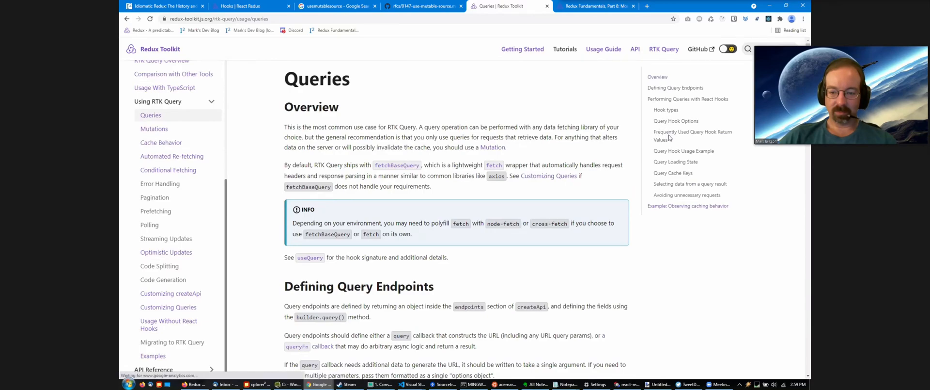
click(694, 136)
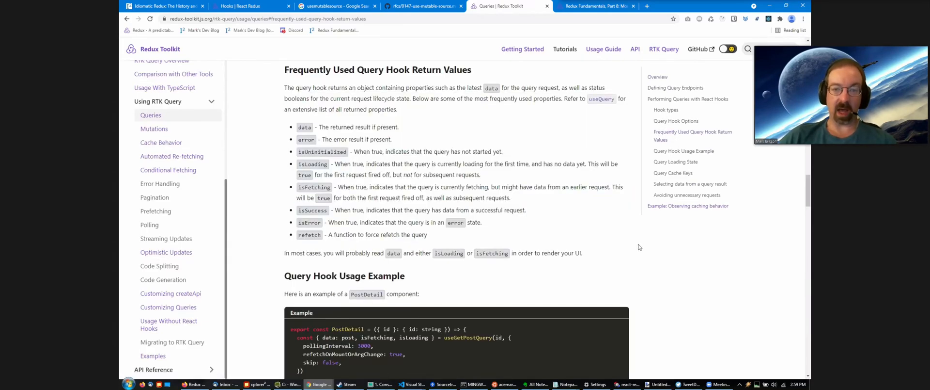
mouse_move(318, 157)
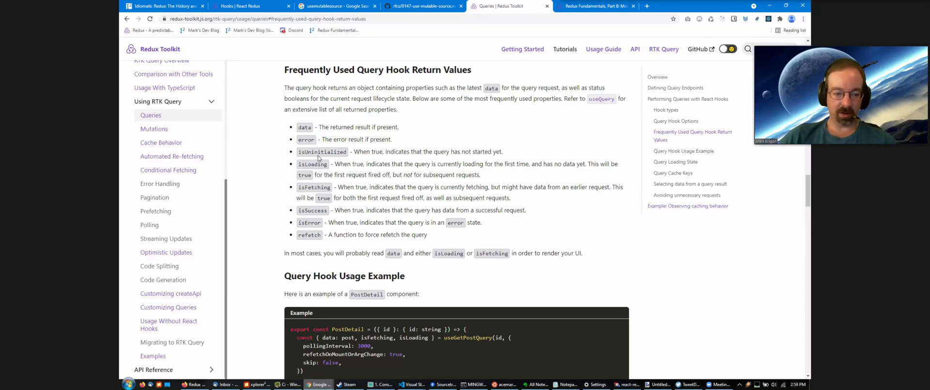
double_click(313, 164)
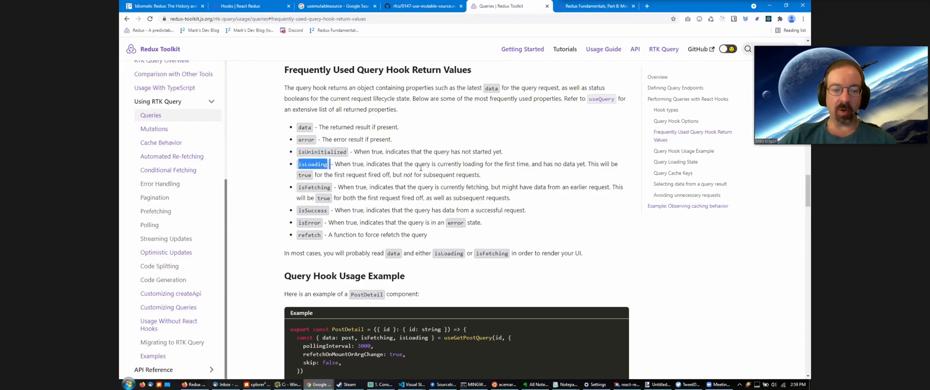
drag(458, 164, 587, 164)
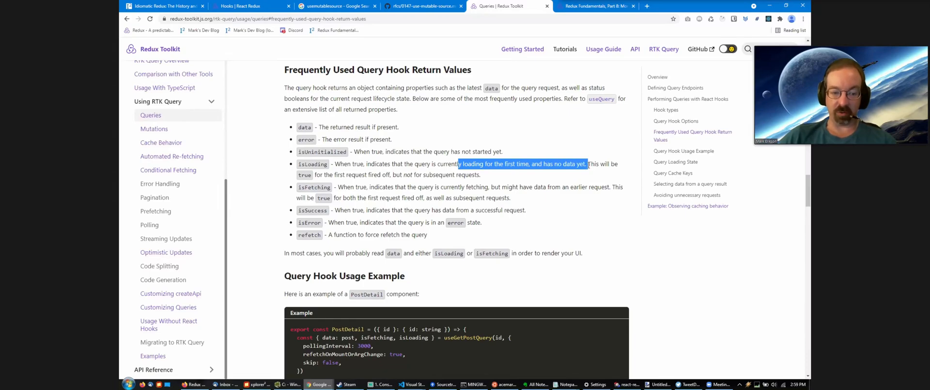
double_click(314, 187)
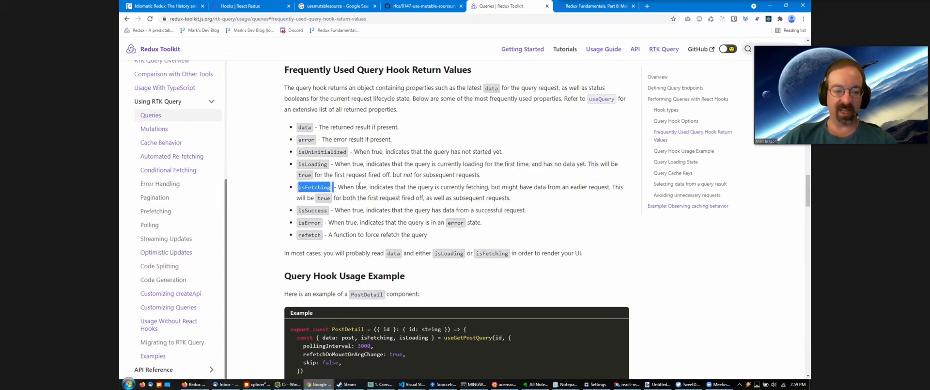
drag(336, 186, 551, 186)
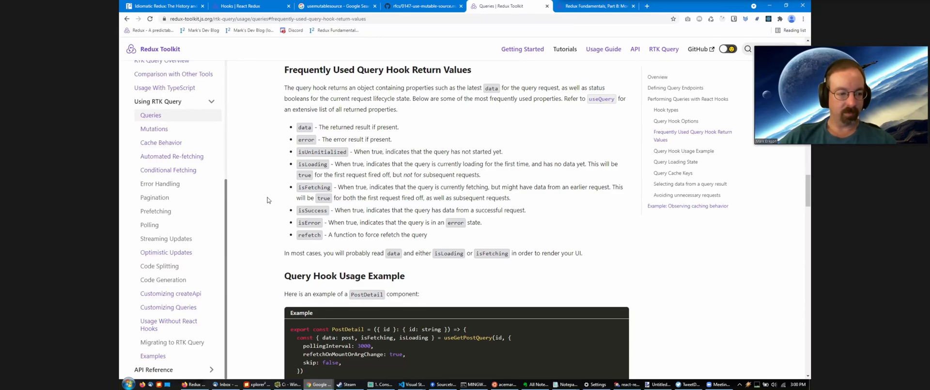
Step: Scroll down to the embedded deduping queries sandbox example
scroll(down, 3)
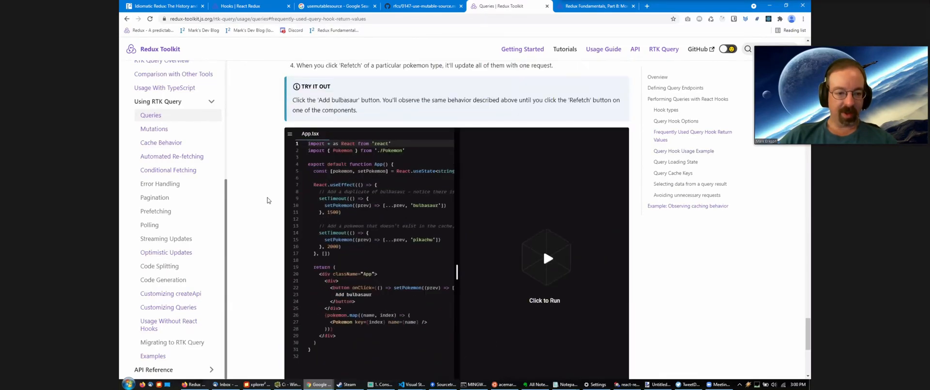
scroll(down, 3)
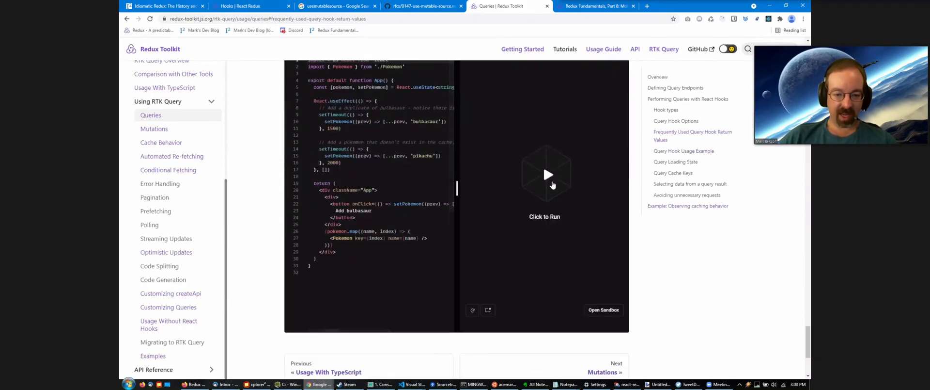
Step: Open the deduping example in CodeSandbox and point out the name argument and the bulbasaur and pikachu cards
click(603, 310)
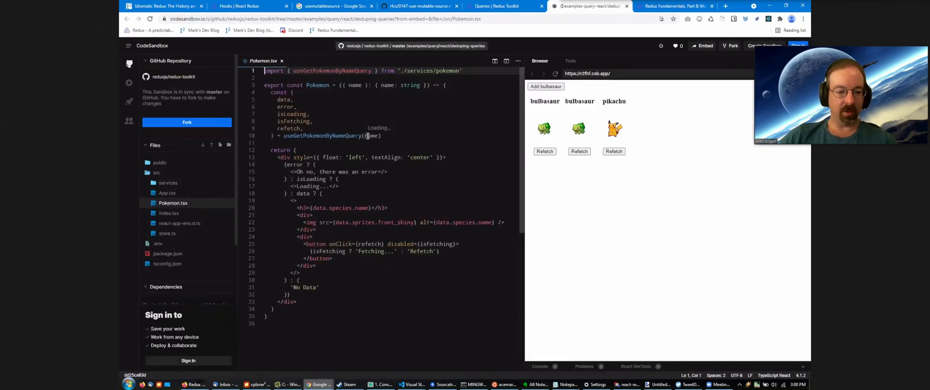
double_click(373, 136)
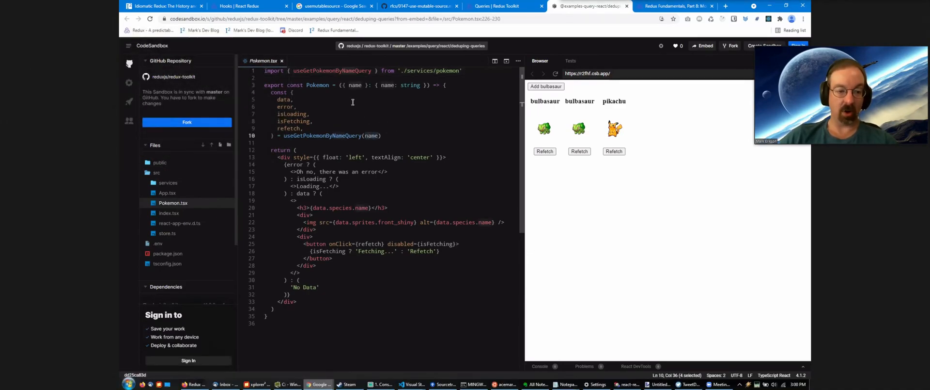
mouse_move(356, 85)
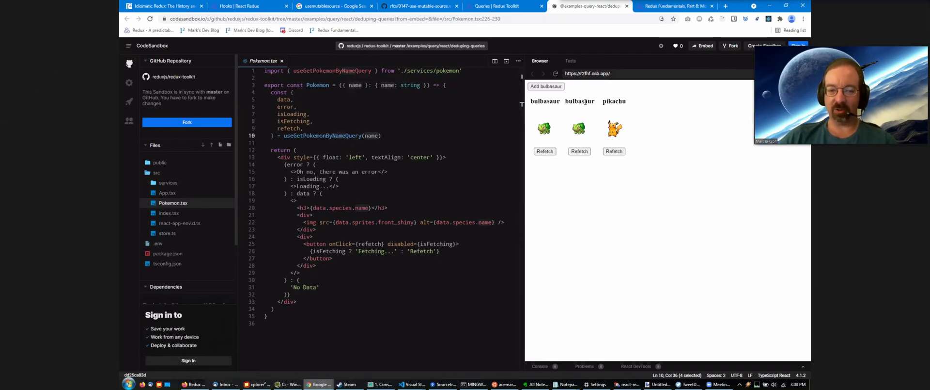
double_click(614, 101)
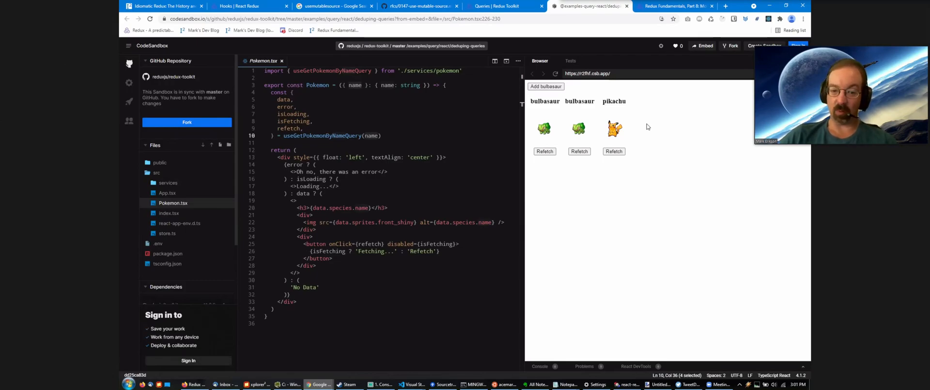
double_click(545, 101)
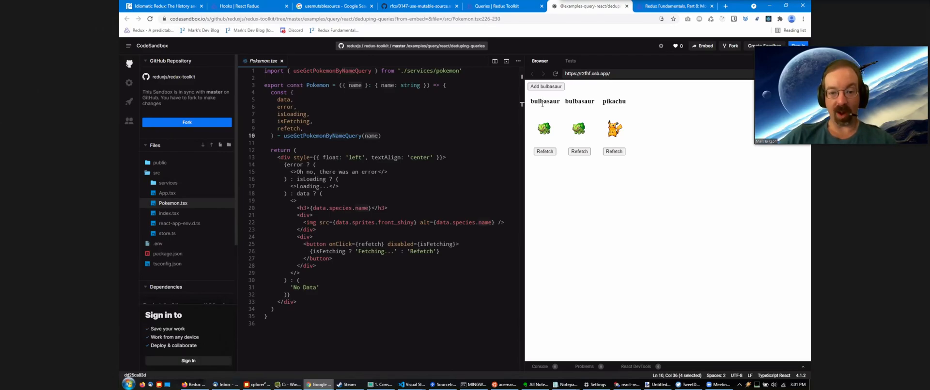
double_click(579, 101)
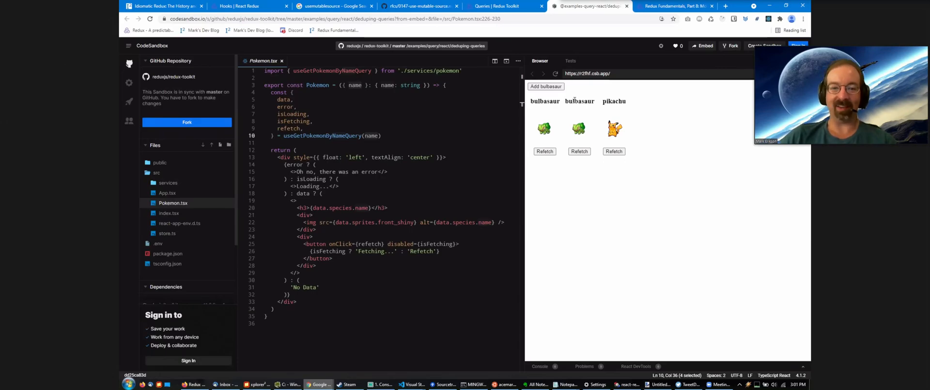
mouse_move(597, 103)
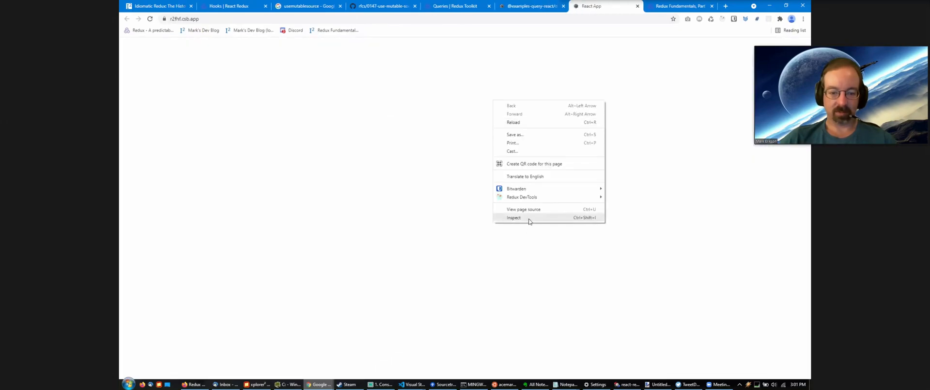
Step: Inspect the preview's store in the Redux tab, viewing the queries state at the first executeQuery pending action
click(514, 217)
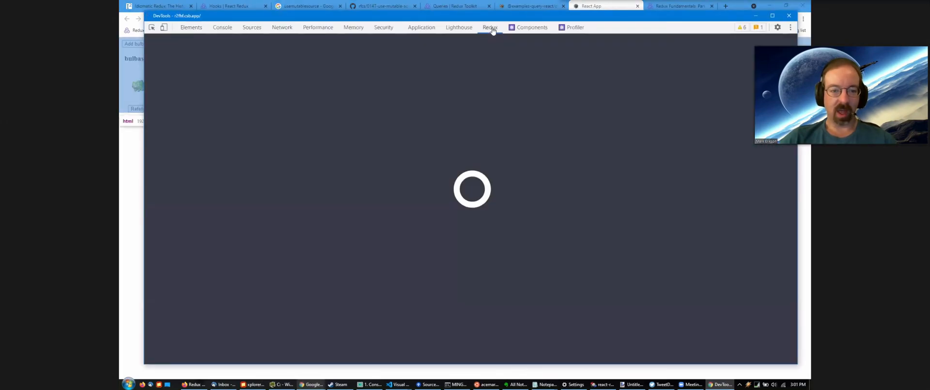
click(490, 27)
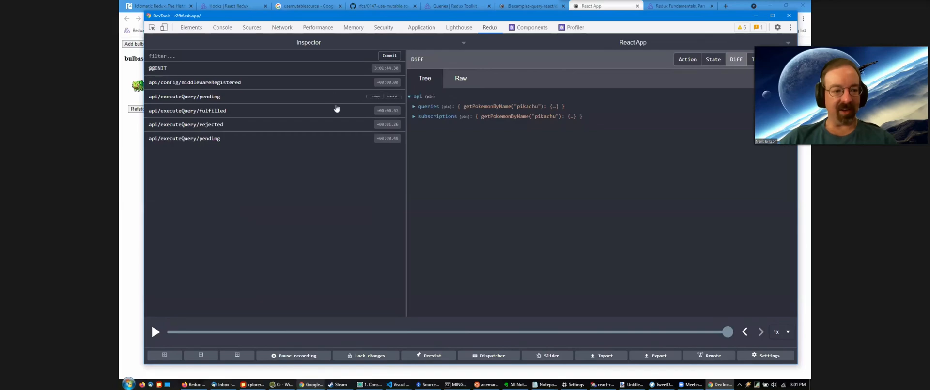
click(686, 59)
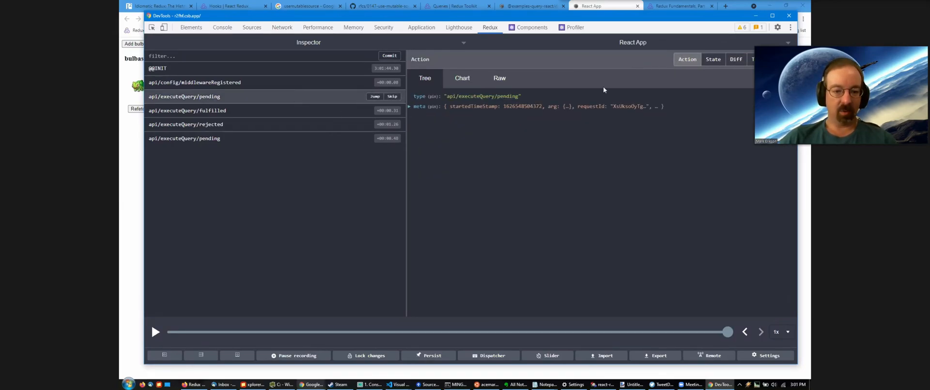
click(714, 59)
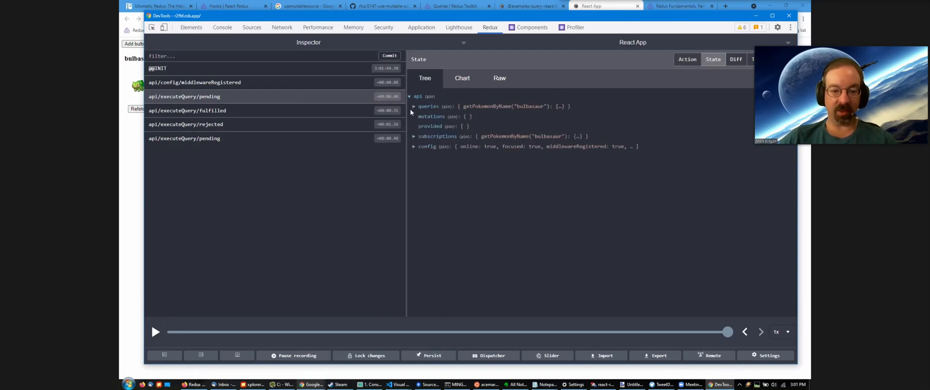
click(414, 106)
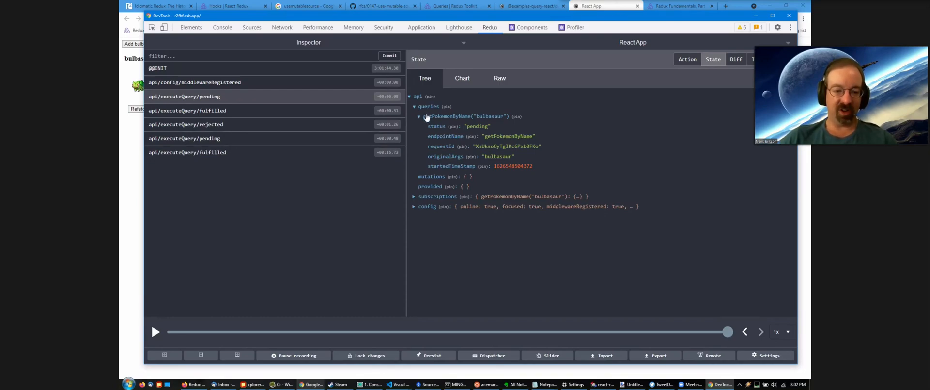
mouse_move(471, 124)
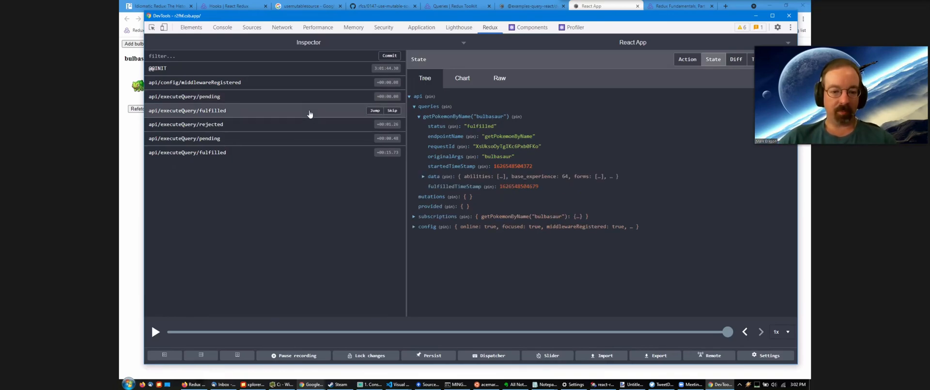
mouse_move(308, 124)
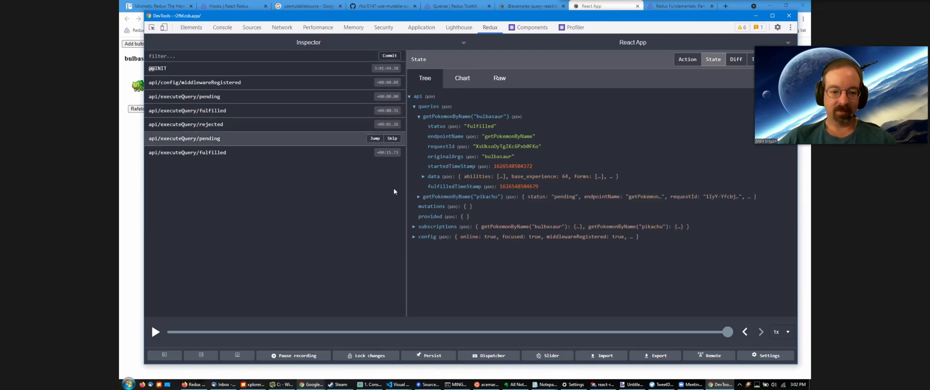
Step: Expand the pikachu query cache entry, follow it to fulfilled, then switch to another monitor
click(419, 197)
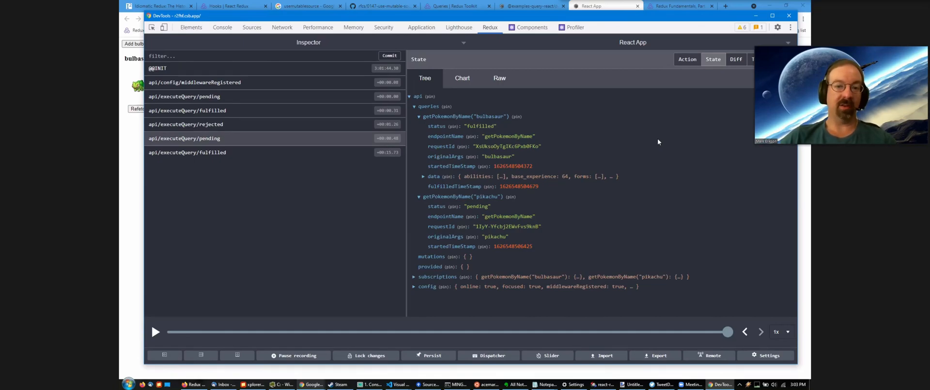
mouse_move(464, 121)
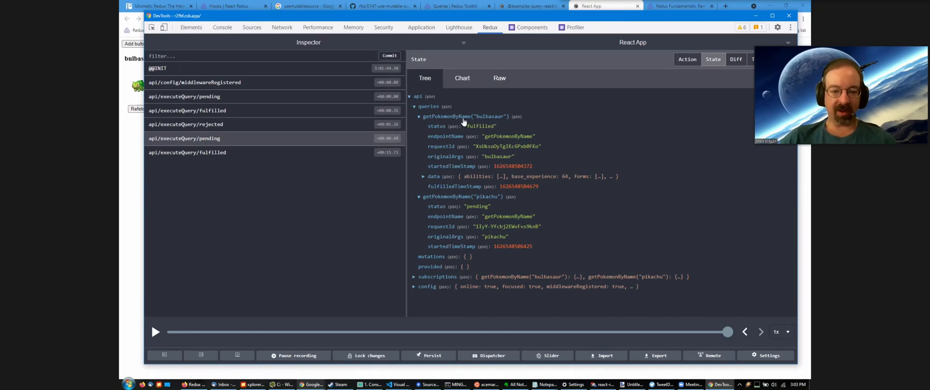
mouse_move(339, 157)
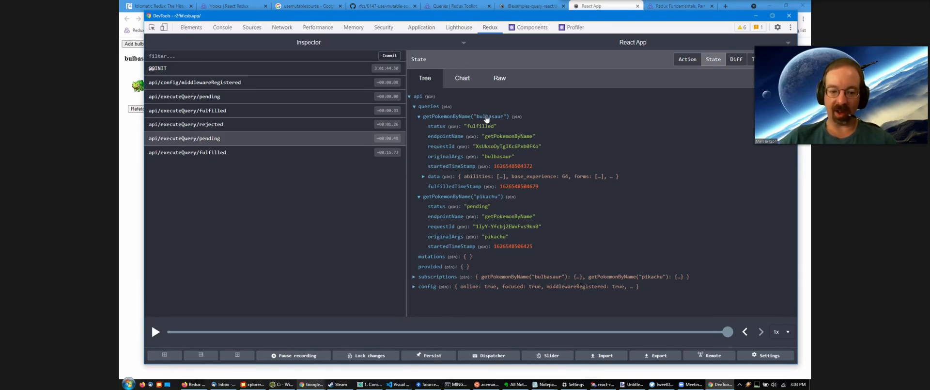
mouse_move(468, 196)
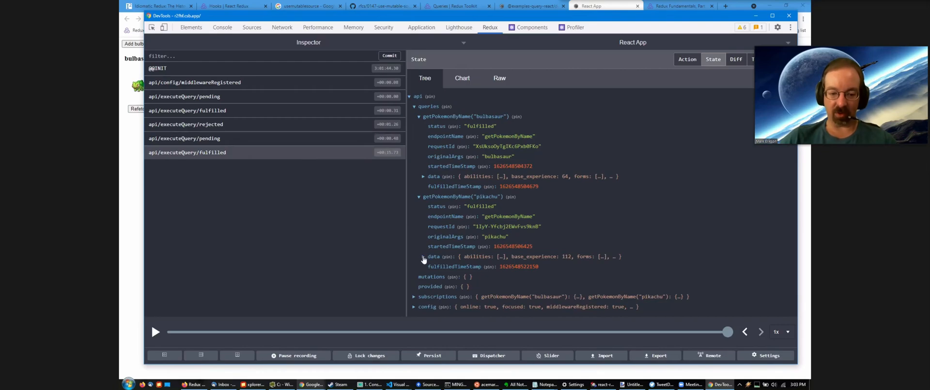
click(424, 258)
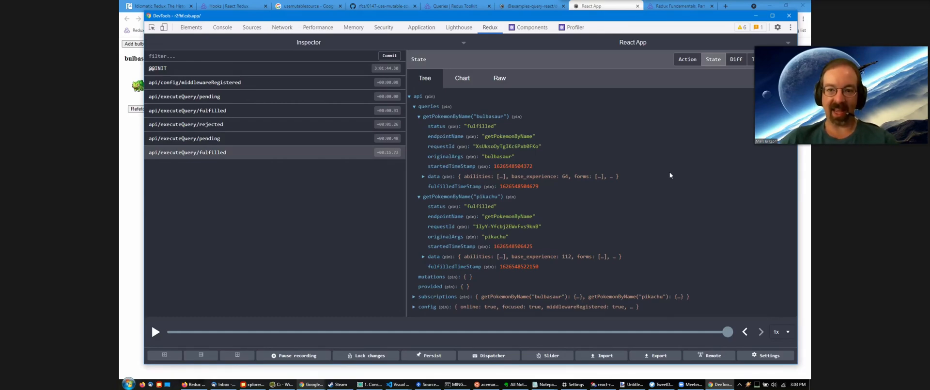
mouse_move(484, 121)
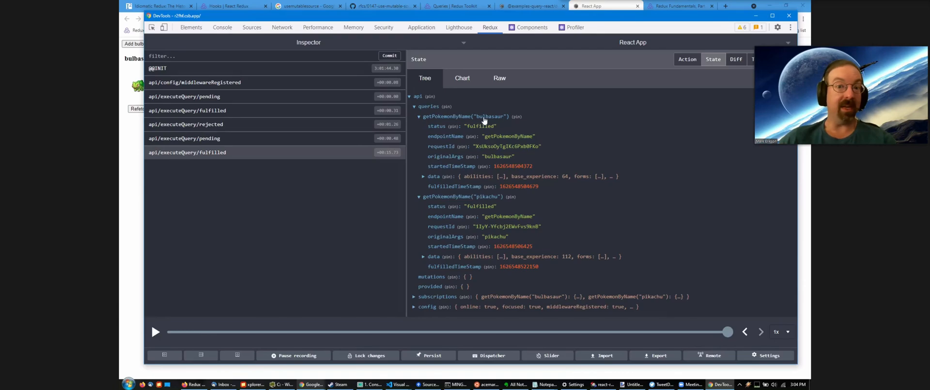
mouse_move(654, 137)
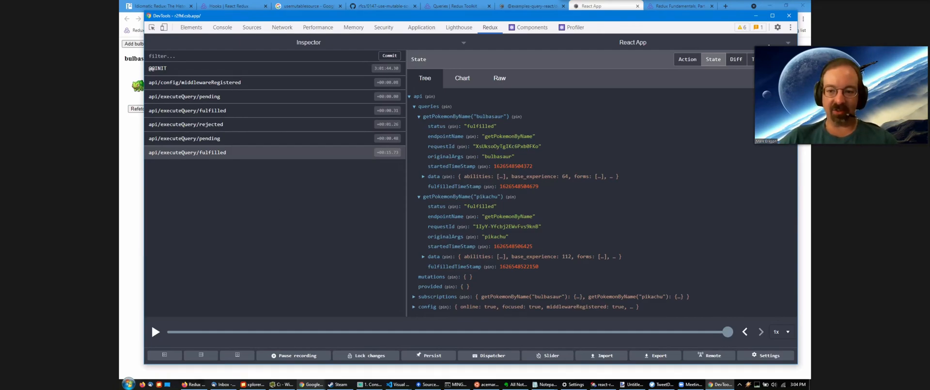
click(309, 42)
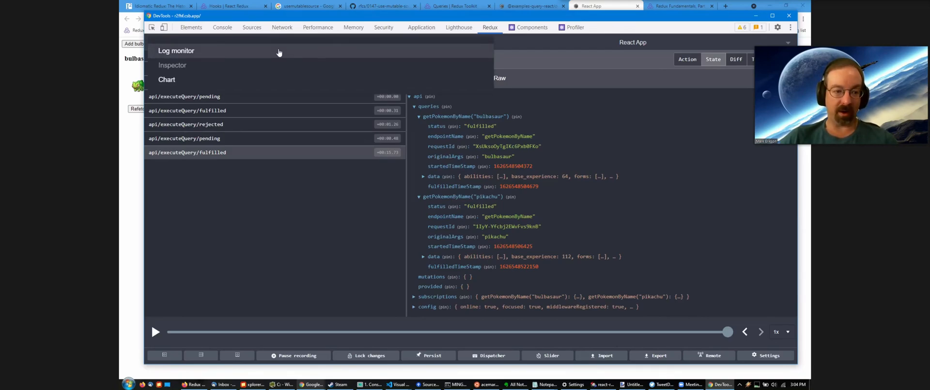
click(172, 64)
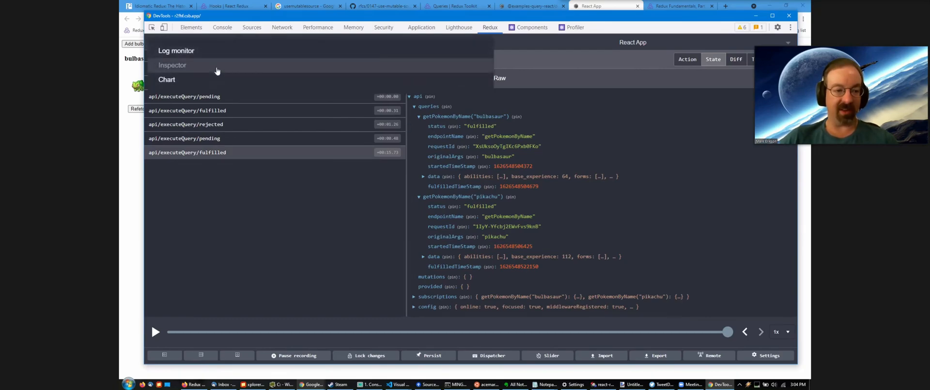
Step: Switch the Redux DevTools monitor from Log monitor to the Chart view of state
click(176, 50)
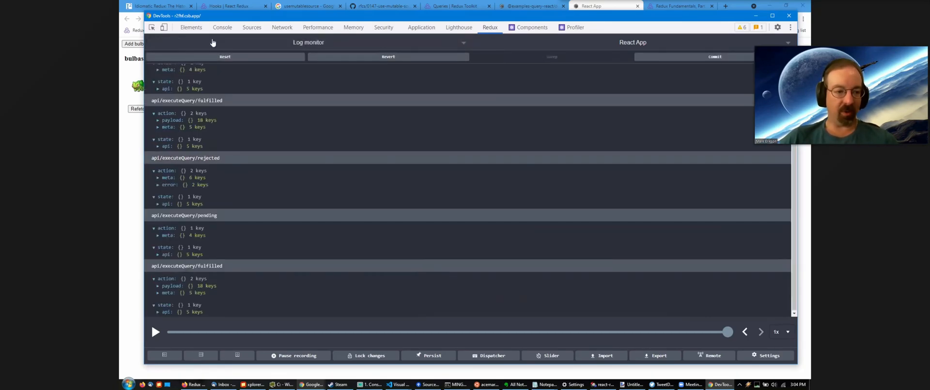
mouse_move(191, 182)
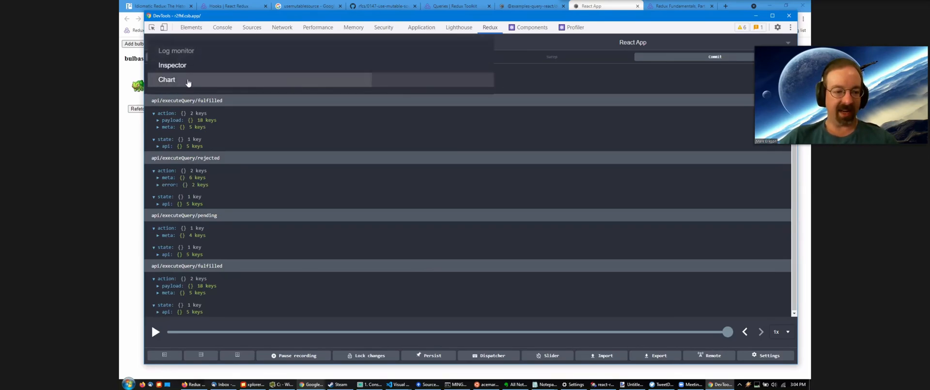
click(168, 79)
text(rtk query devtools)
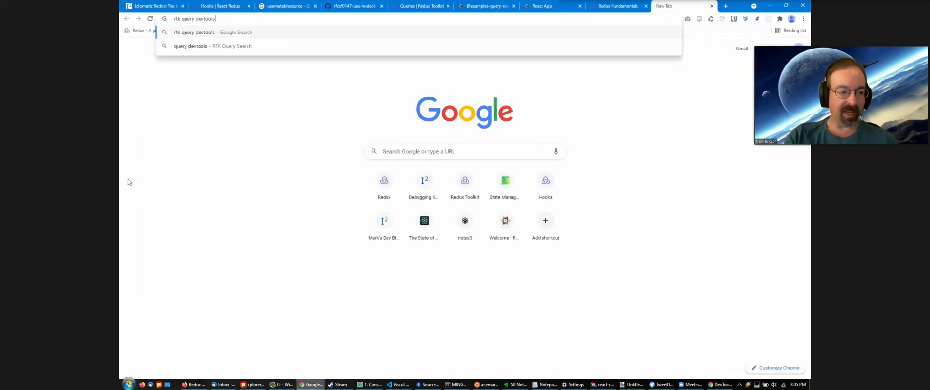
Step: Run the 'rtk query devtools' search, reach the GitHub issue and follow its rtk-query-monitor-demo.netlify.app link
key(Return)
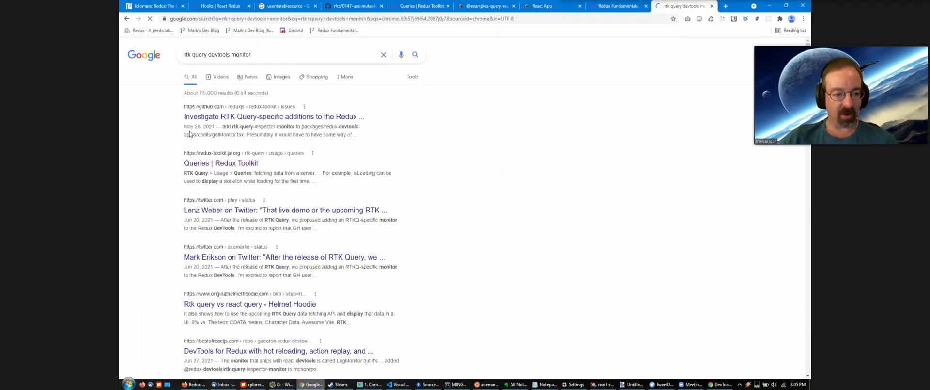
click(274, 116)
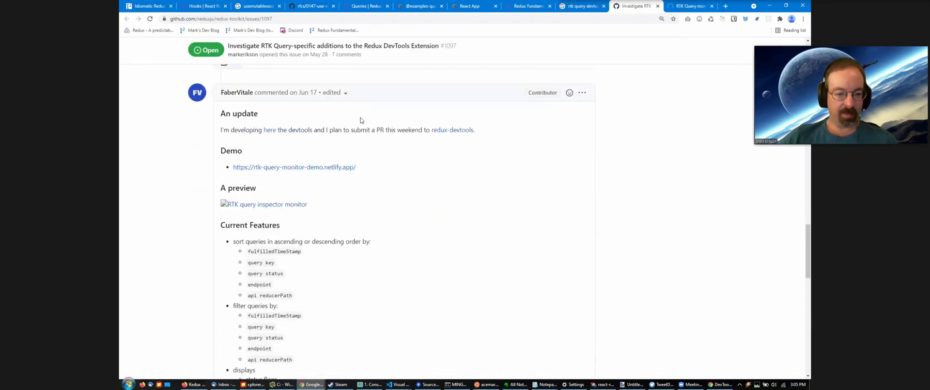
click(688, 6)
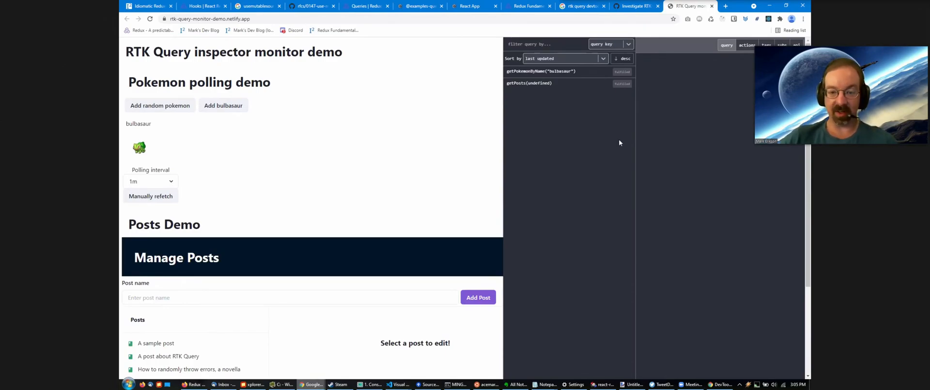
Step: Inspect the bulbasaur query and filter the query list by status
click(539, 70)
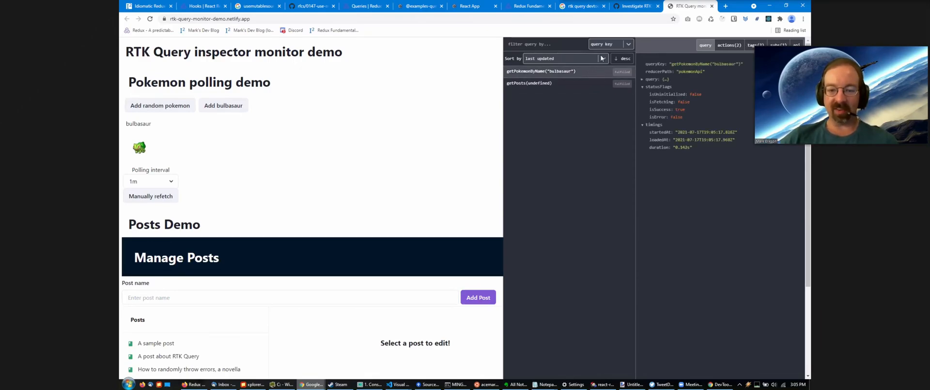
click(610, 43)
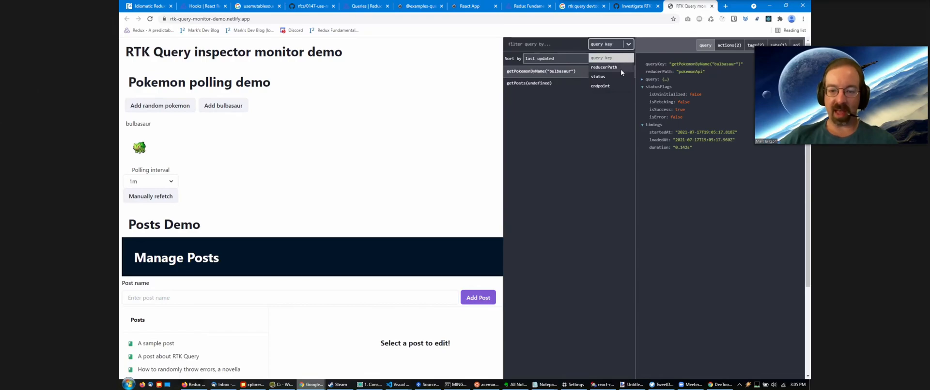
click(598, 74)
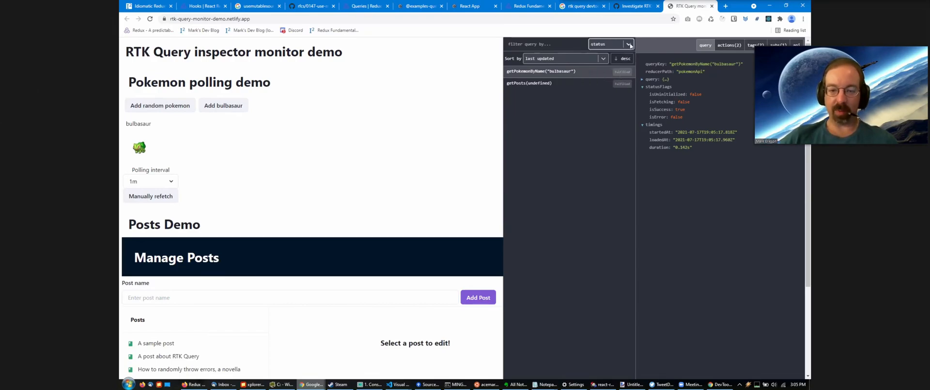
click(604, 58)
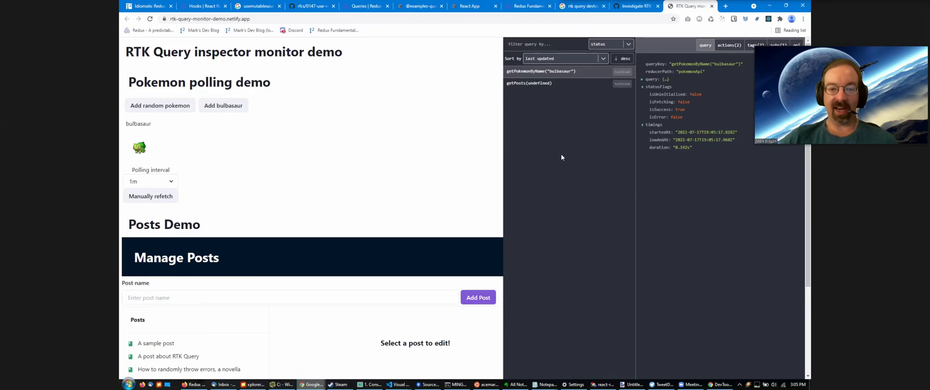
mouse_move(524, 164)
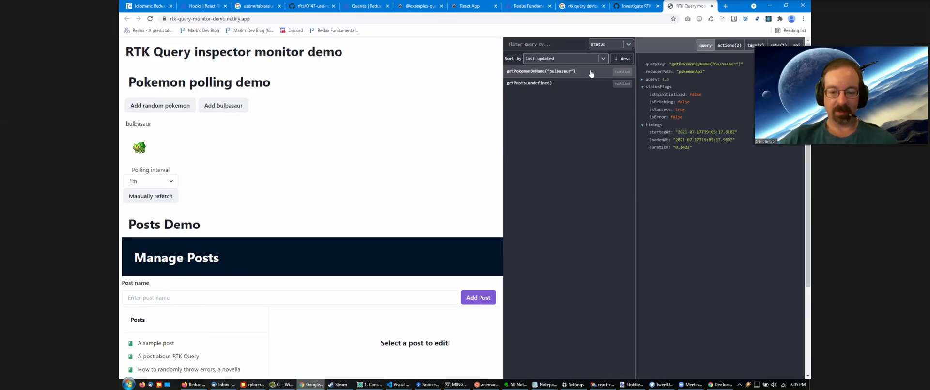
Step: Select the parasect query, expand its full details and show its dispatched actions
click(160, 105)
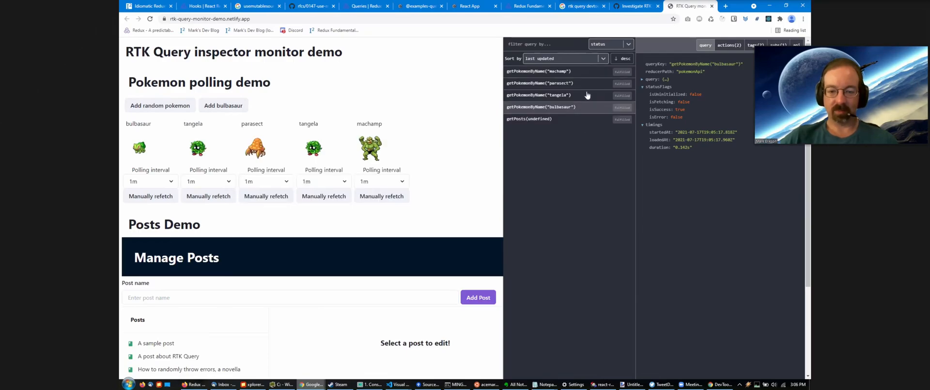
click(538, 83)
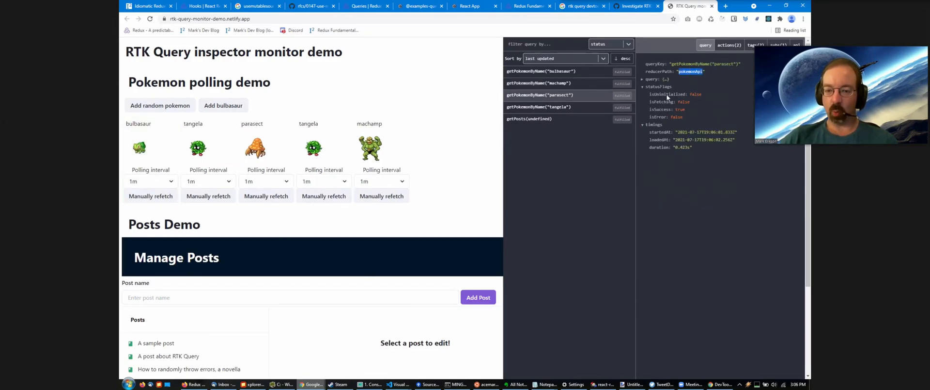
click(641, 79)
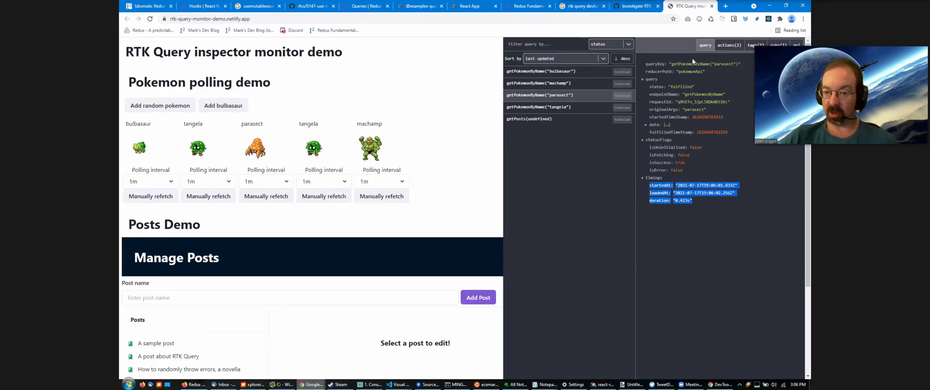
click(729, 46)
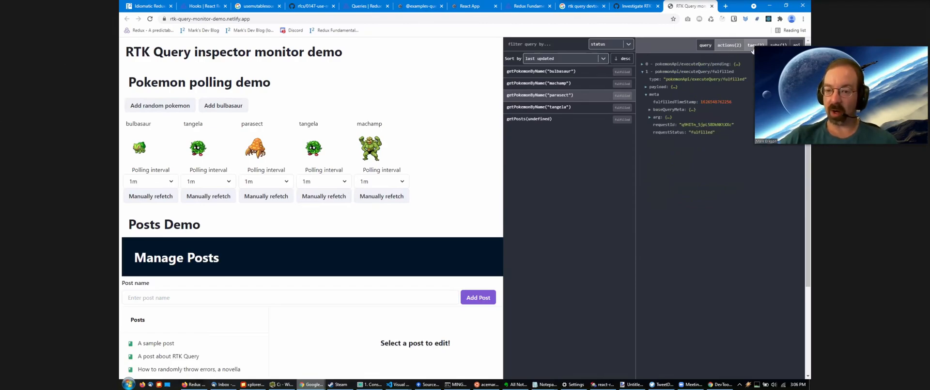
Step: Show the cache tags the parasect query provides — a pokemon type and a parasect-specific tag
click(757, 46)
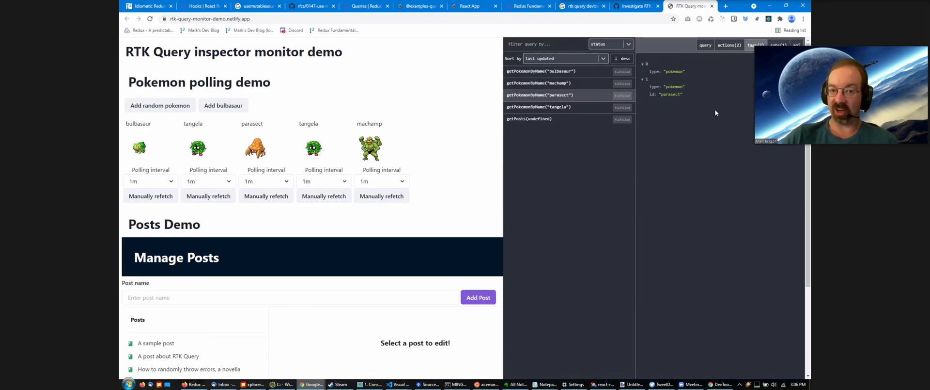
mouse_move(548, 103)
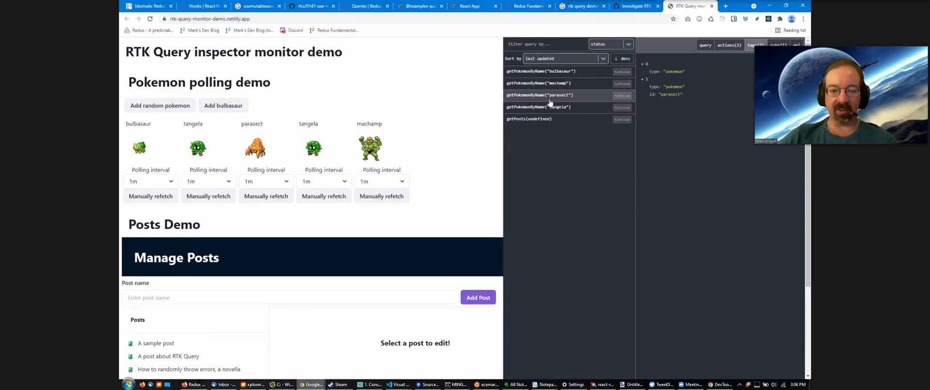
mouse_move(697, 76)
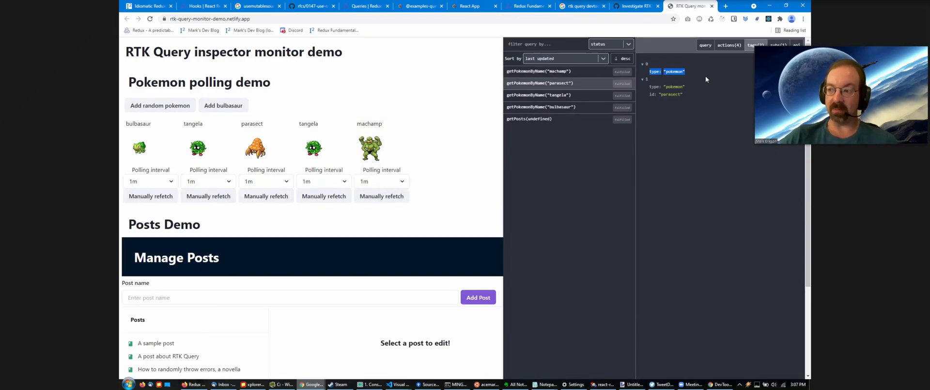
mouse_move(671, 85)
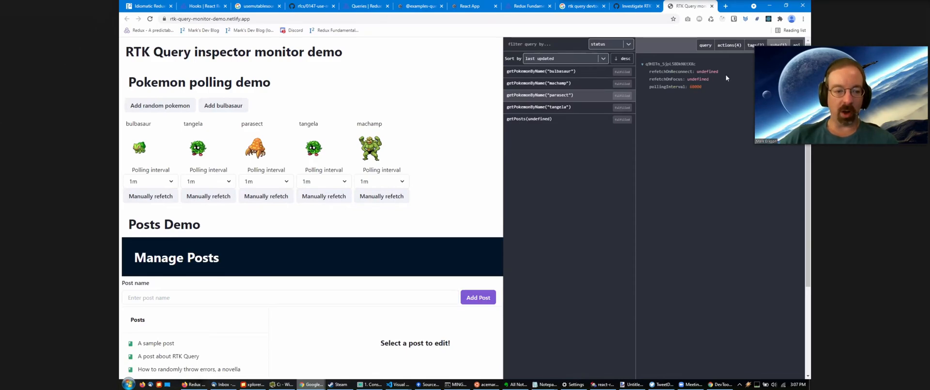
mouse_move(585, 128)
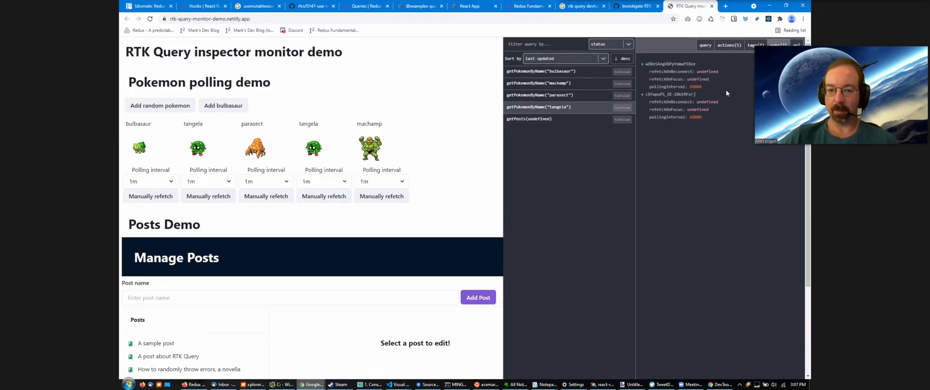
mouse_move(729, 101)
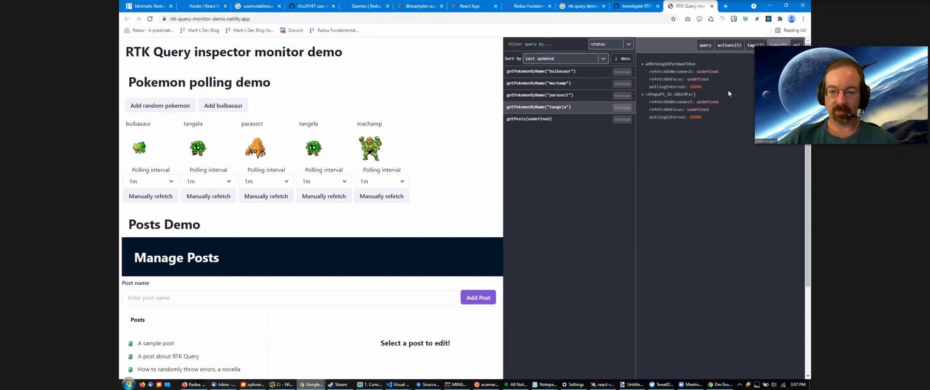
mouse_move(731, 92)
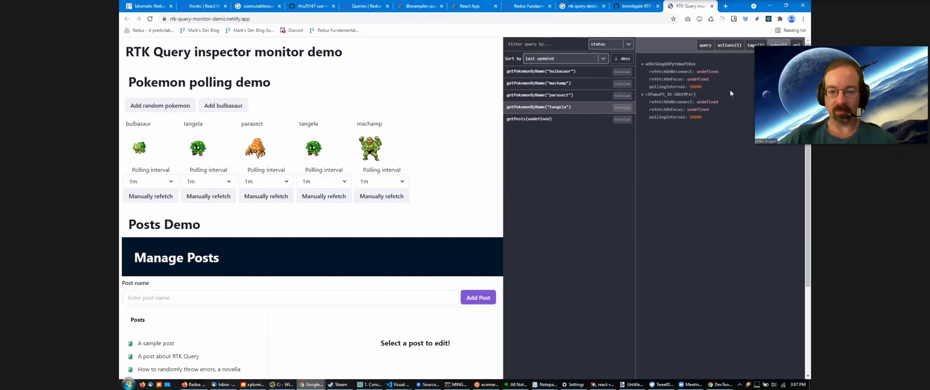
mouse_move(733, 96)
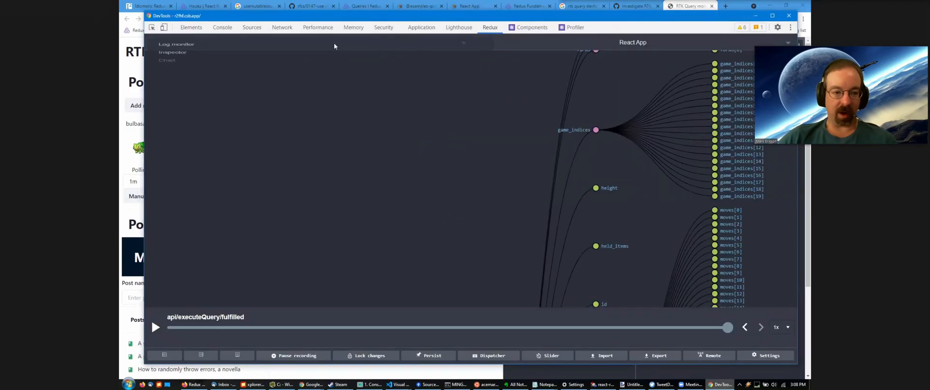
Step: Browse the Chart monitor tree of the fetched Pokémon state
click(172, 52)
text(react context select)
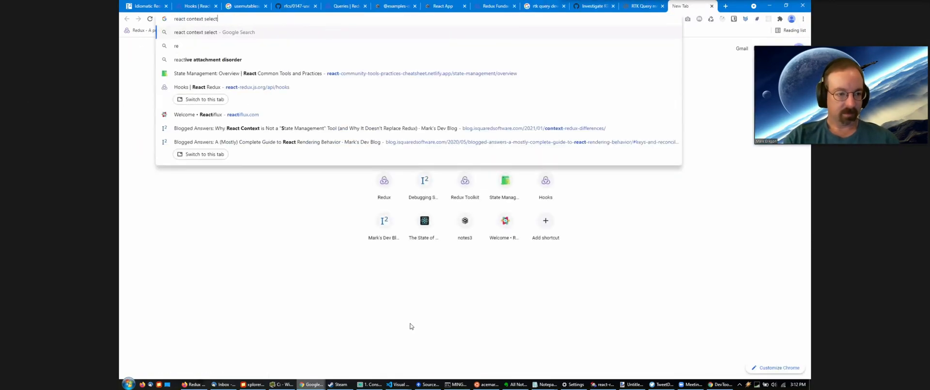
Step: Run the 'react context selectors' search and reach the facebook/react repository's pull requests list
key(Return)
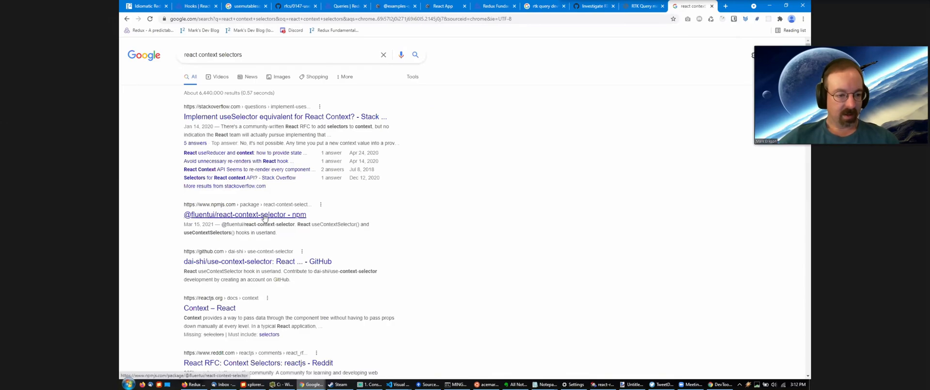
scroll(down, 3)
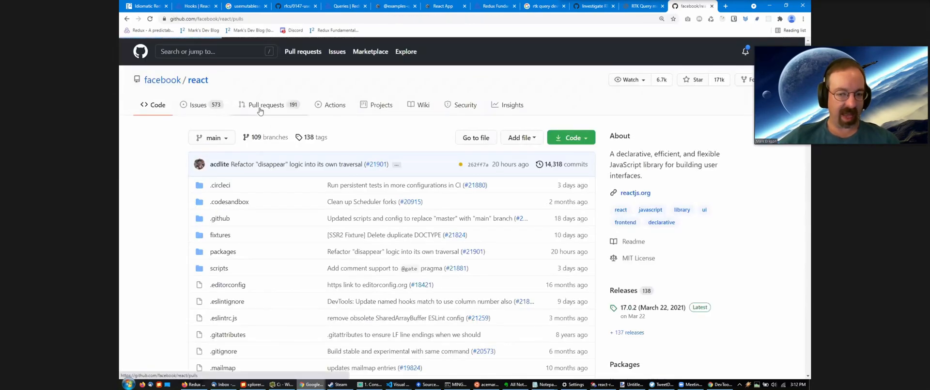
click(266, 105)
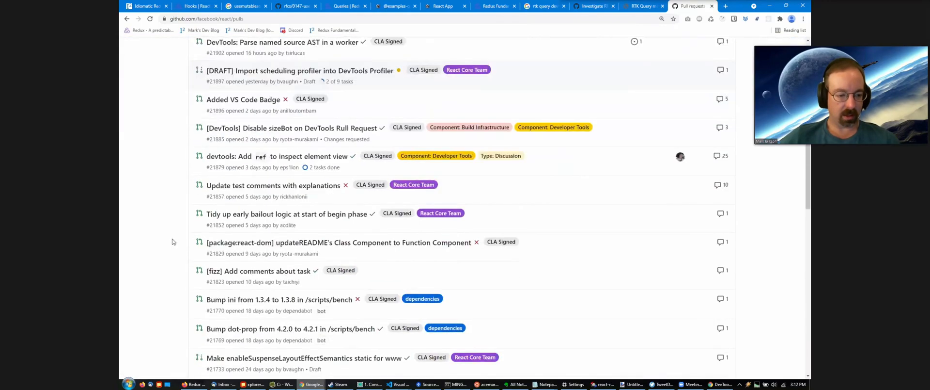